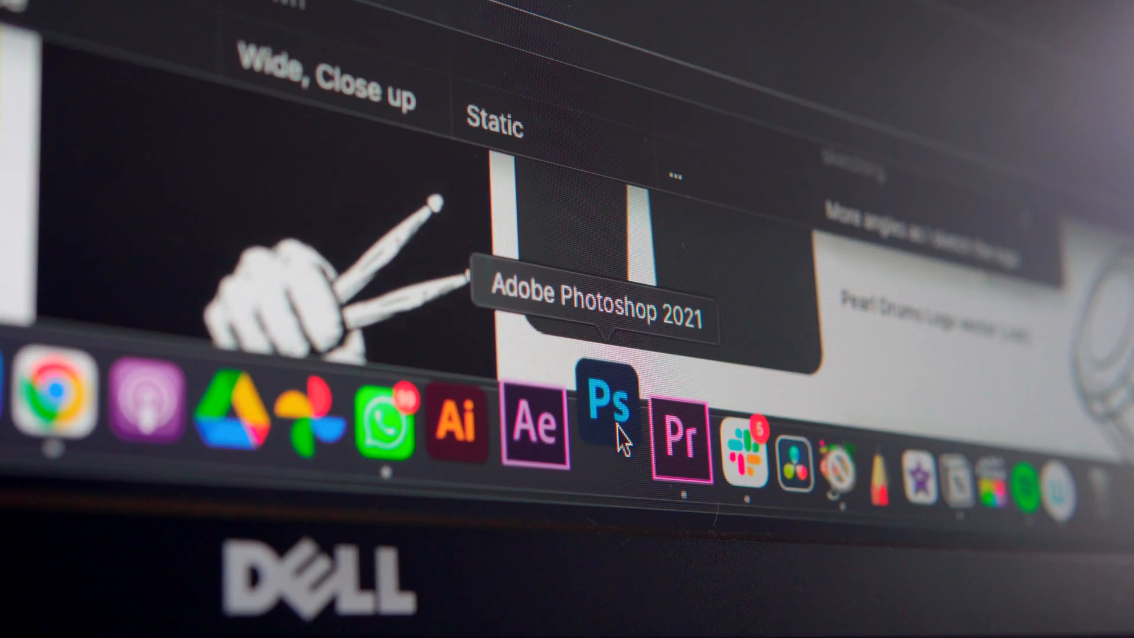
- Switch to Adobe Photoshop 2021 showing the traced 'GO' lettering sketch
click(607, 412)
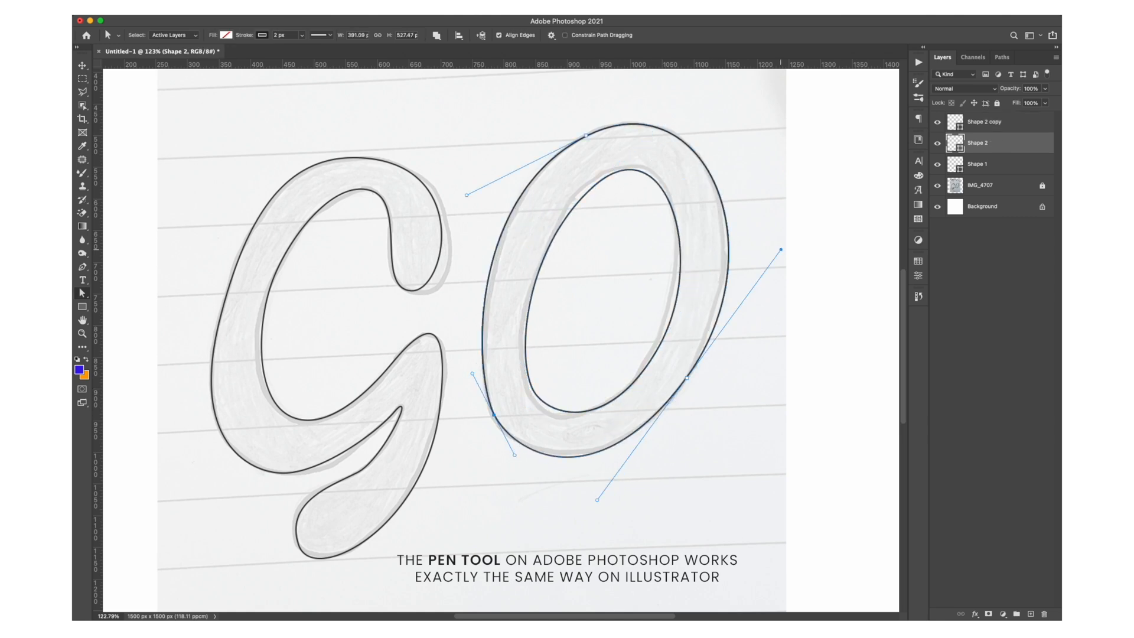
- Unite the two O shape layers into a single solid black letter
right_click(572, 362)
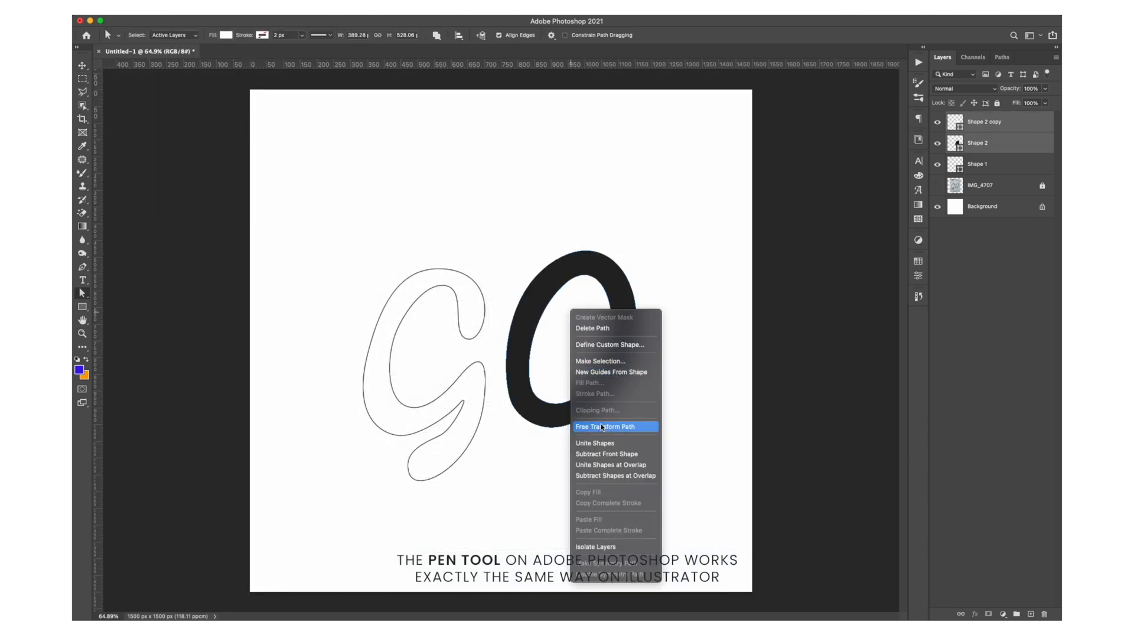
click(604, 426)
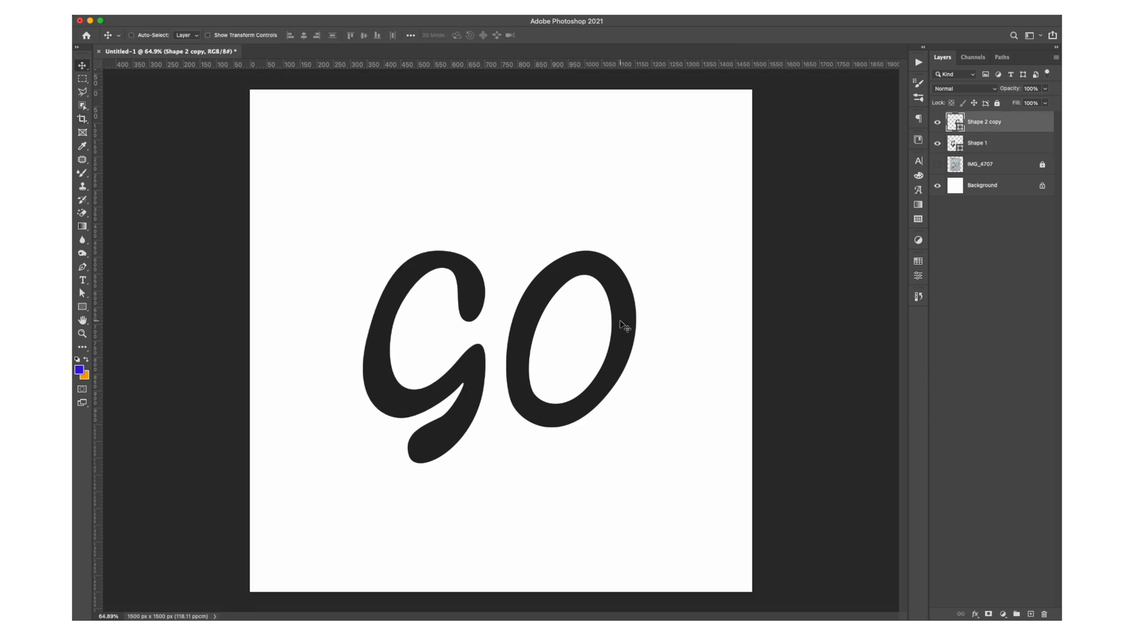